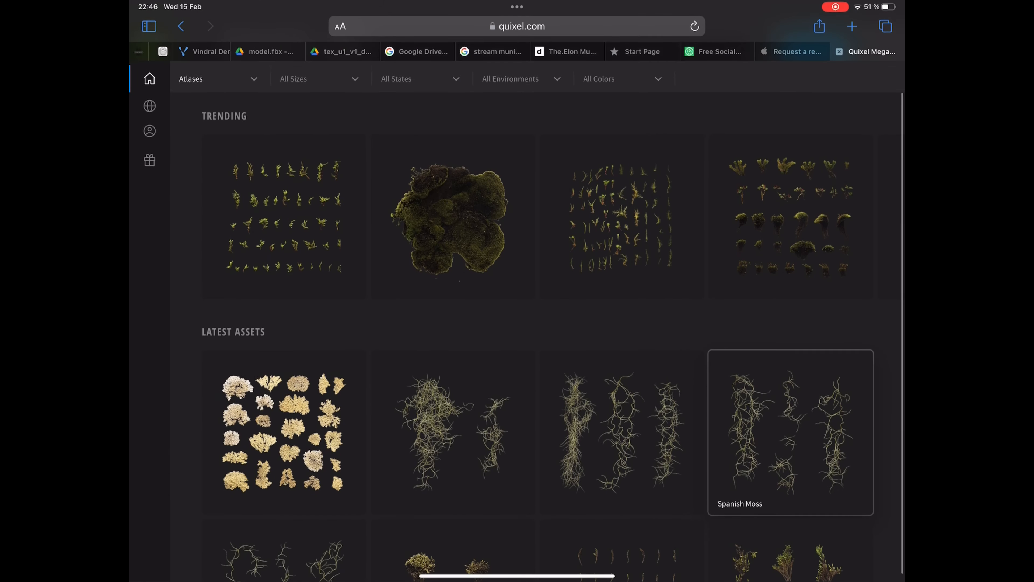
- Browse the trending and latest moss atlases in the Megascans library
{"action": "left_click", "coordinate": [621, 215]}
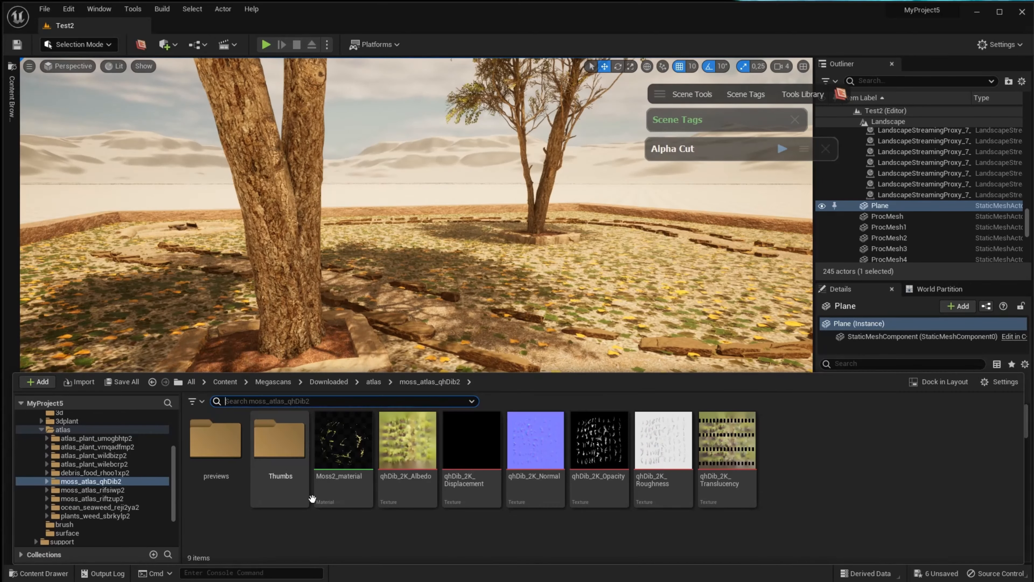
- Wire the albedo into Base Color and the opacity texture into Opacity Mask of Moss_material
{"action": "double_click", "coordinate": [343, 440]}
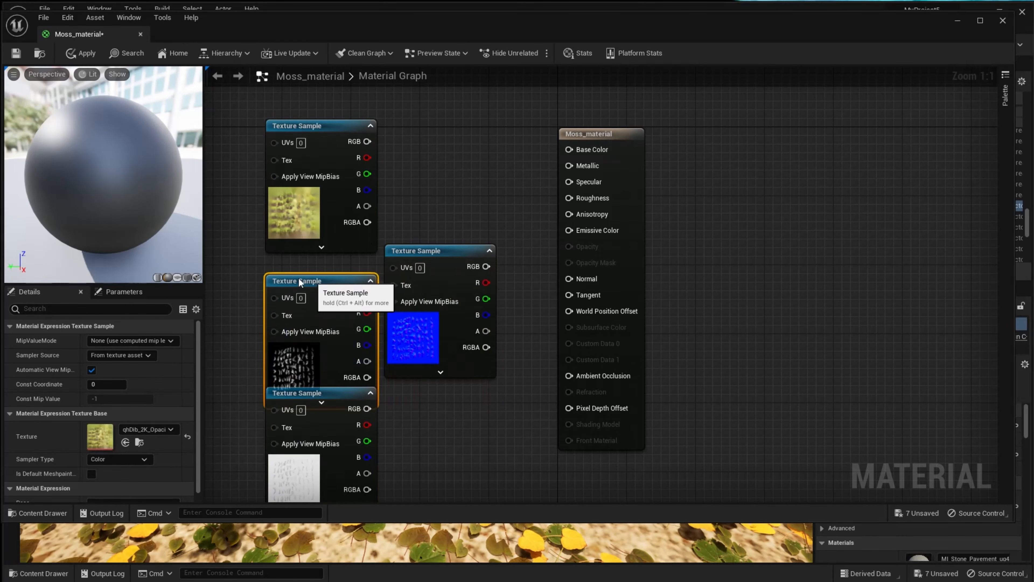
{"action": "left_click_drag", "start_coordinate": [370, 141], "coordinate": [569, 150]}
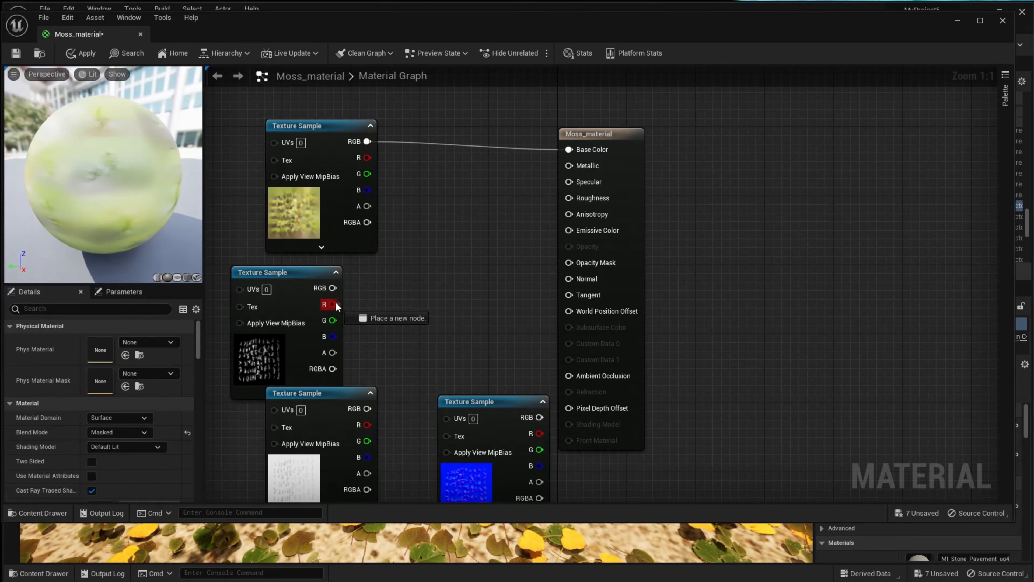
{"action": "left_click_drag", "start_coordinate": [341, 304], "coordinate": [569, 198]}
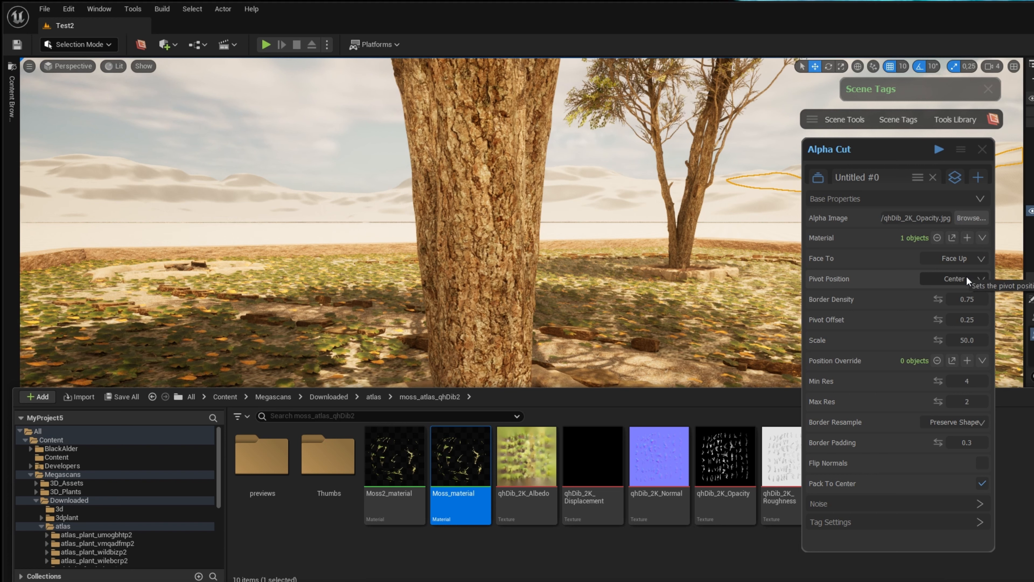
- Set the Alpha Cut pivot to Bottom and its scale to 200
{"action": "left_click", "coordinate": [954, 279]}
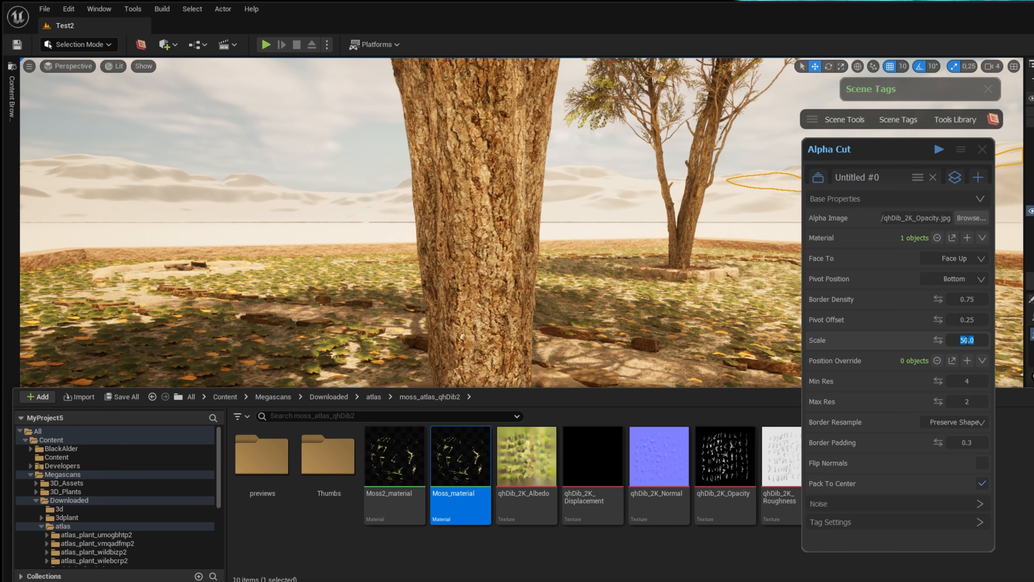
{"action": "type", "text": "200"}
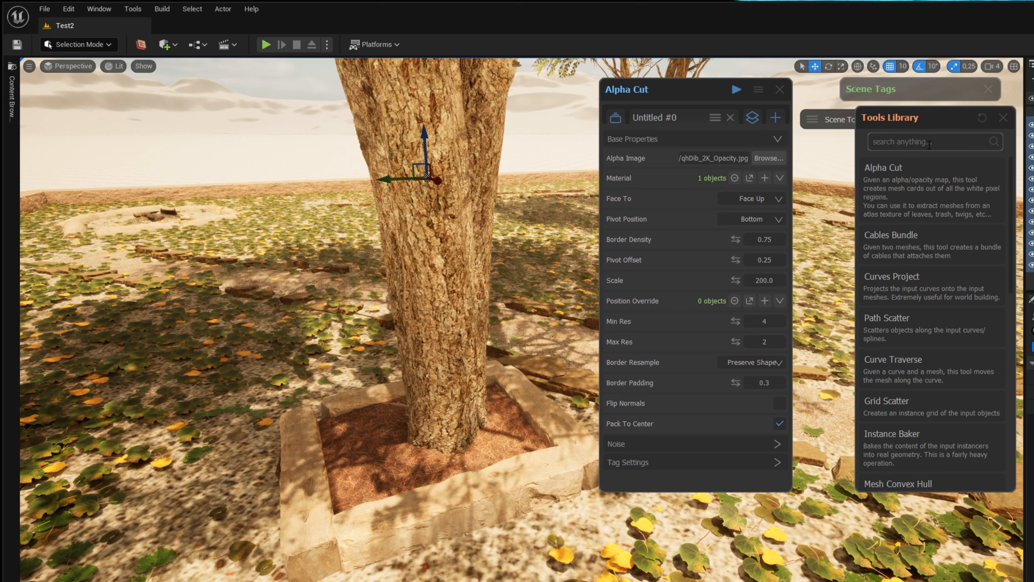
- Search the Tools Library for 'moss' and launch Moss Buildup
{"action": "type", "text": "moss"}
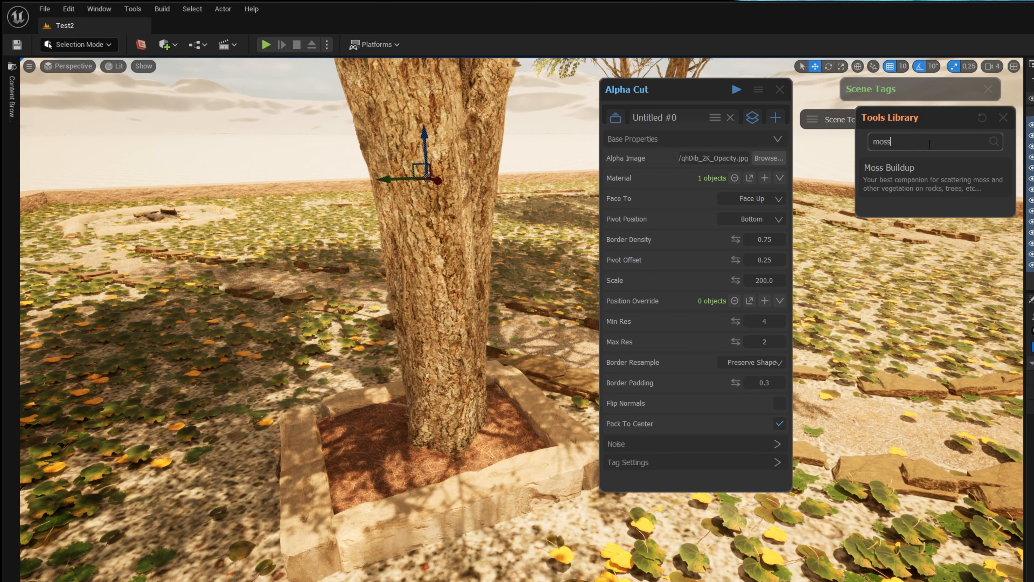
{"action": "left_click", "coordinate": [889, 168]}
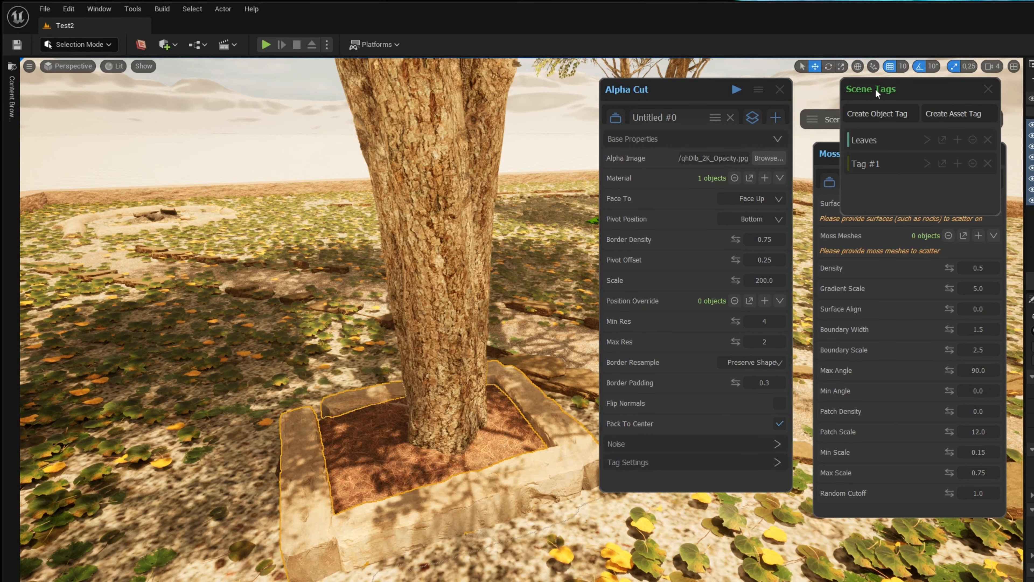
- Assign the 8 rock surround meshes as surfaces and the 48 moss meshes to scatter
{"action": "left_click", "coordinate": [978, 203]}
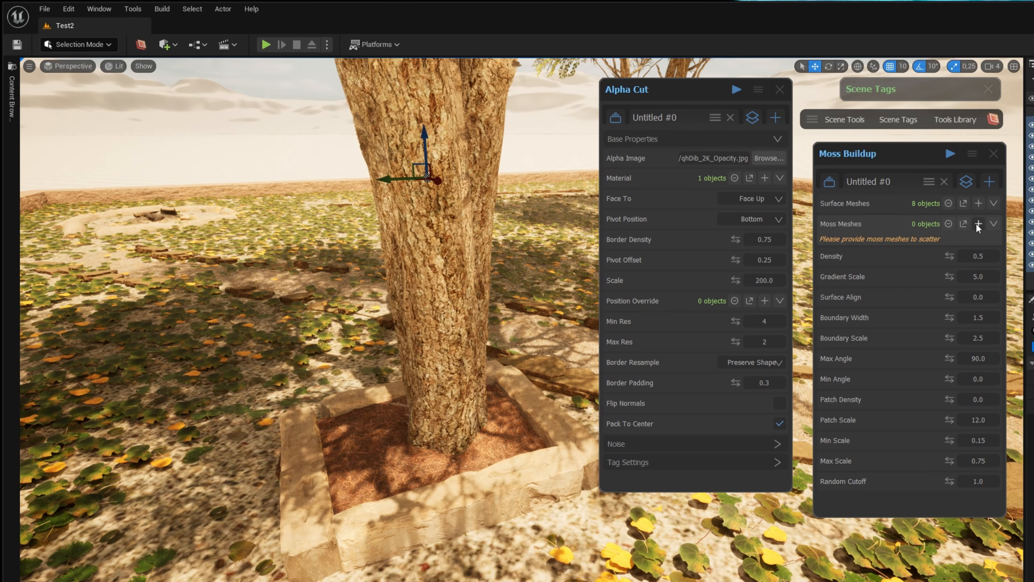
{"action": "left_click", "coordinate": [978, 224]}
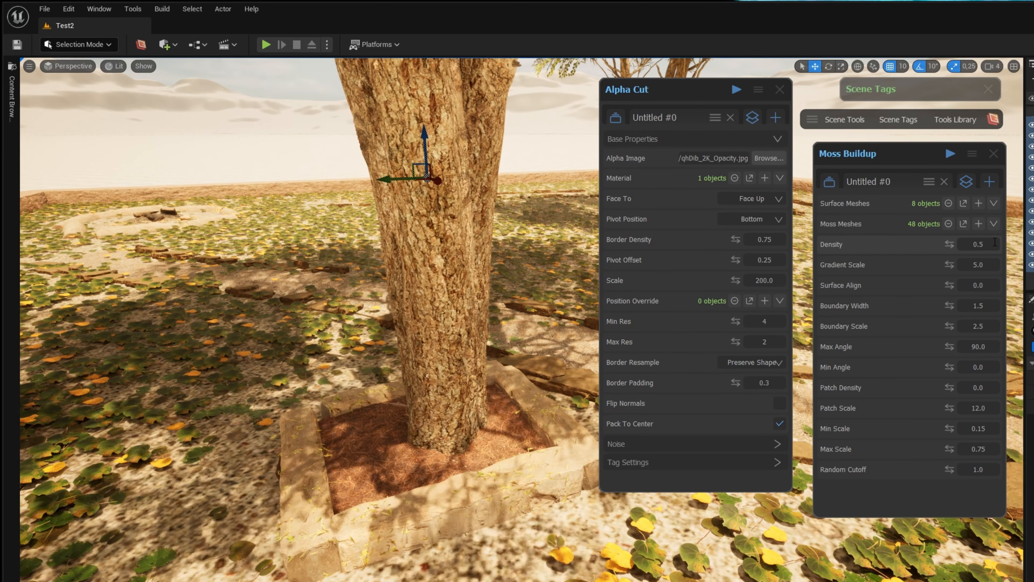